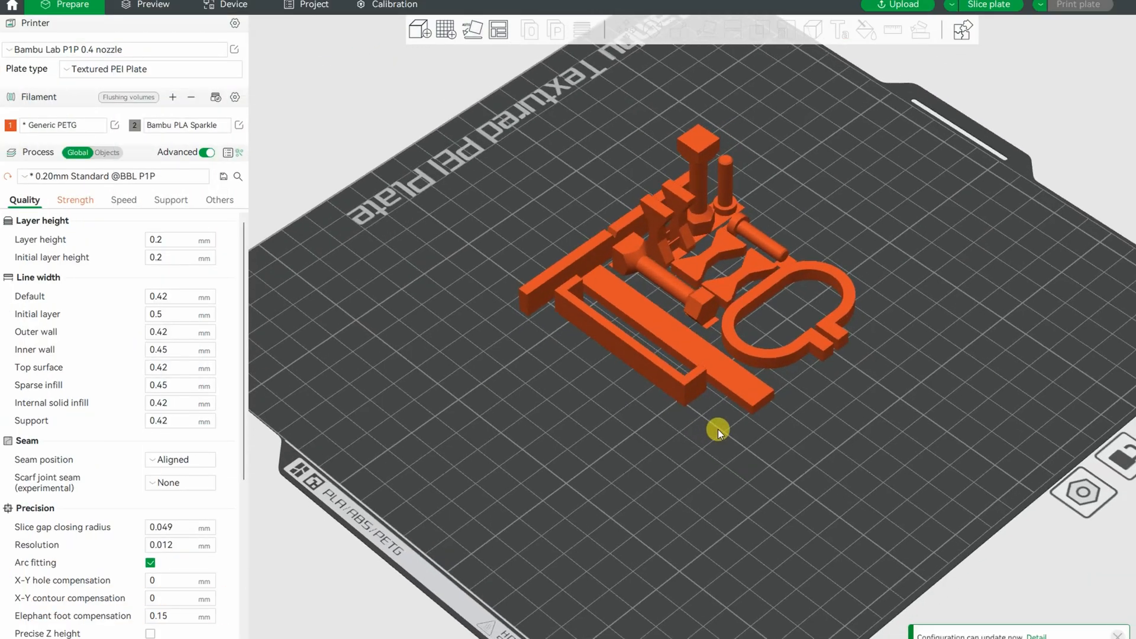
- Open the Generic PETG filament settings and check its temperatures and max volumetric speed
left_click(117, 125)
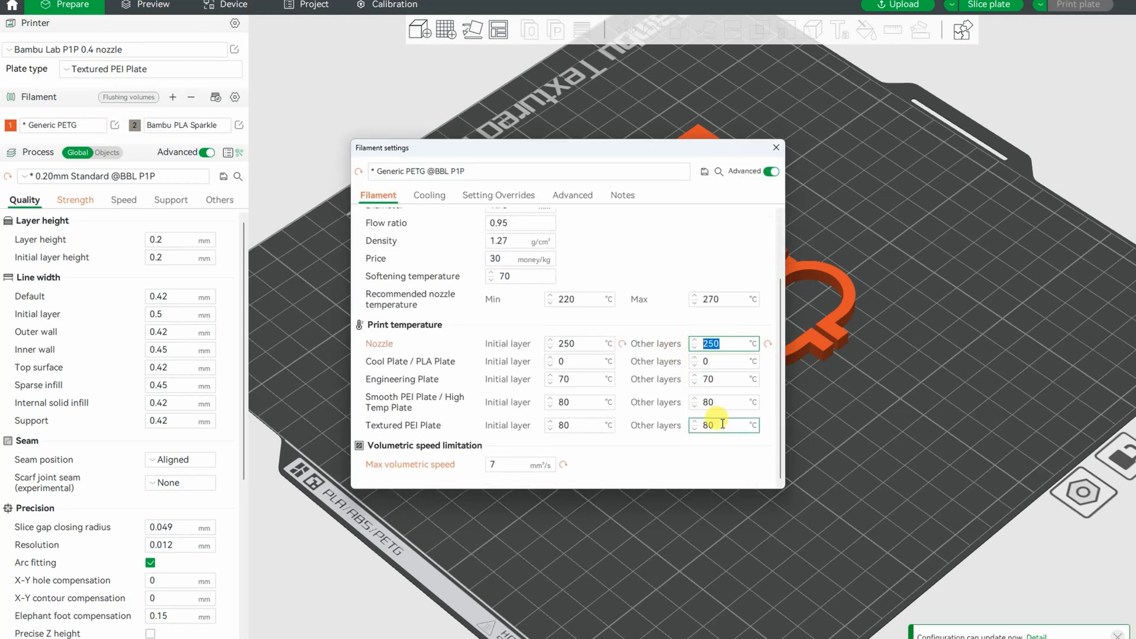
left_click(515, 465)
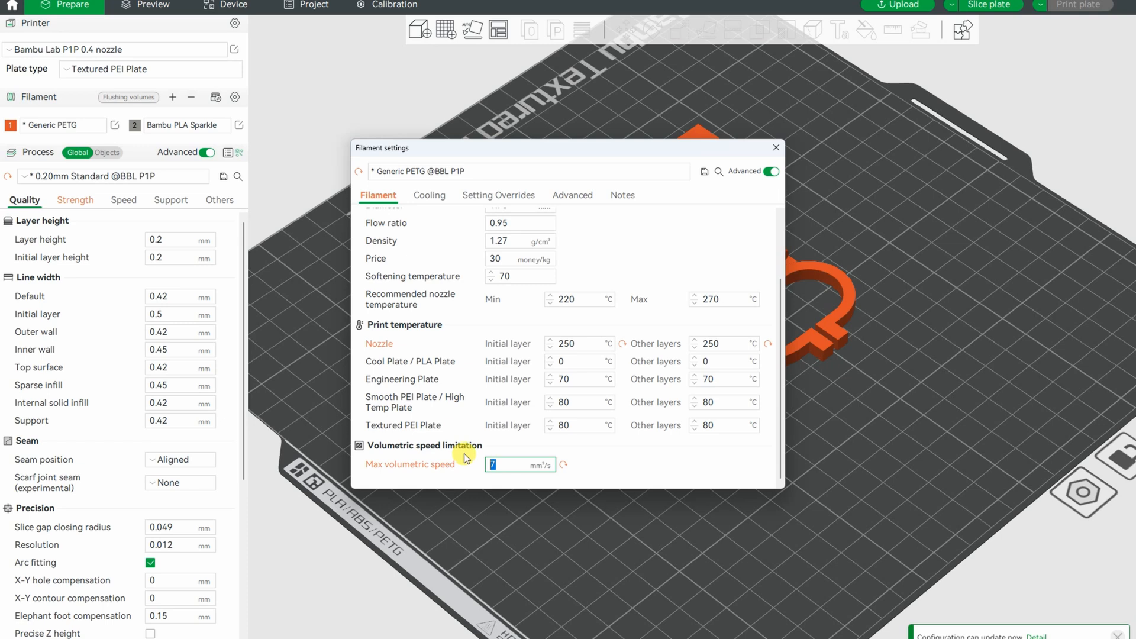
left_click(429, 195)
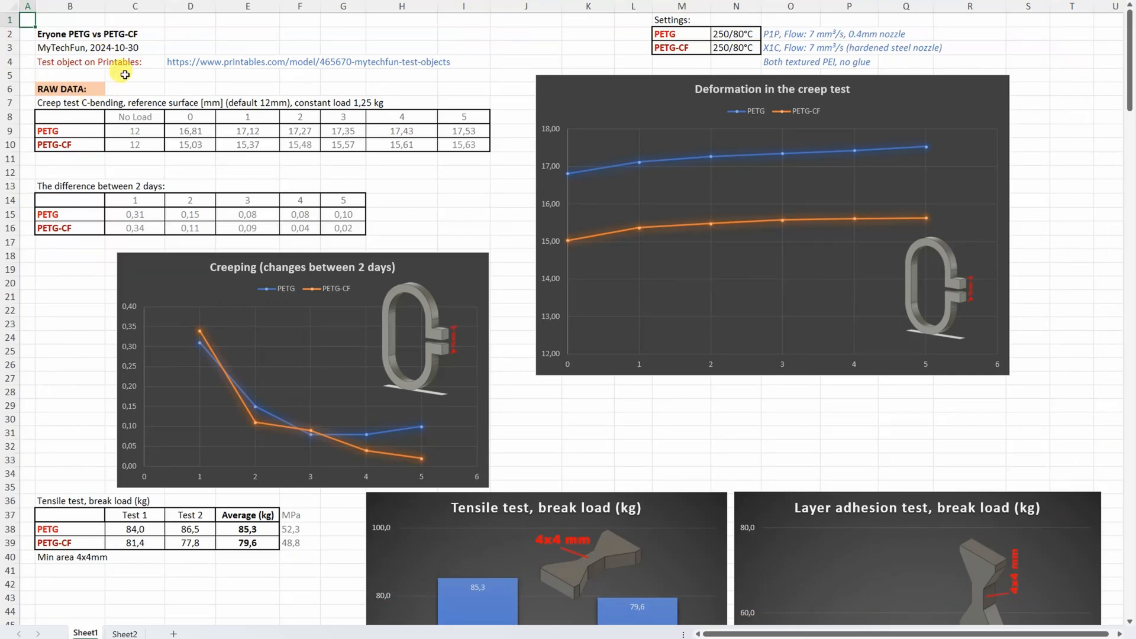
mouse_move(146, 67)
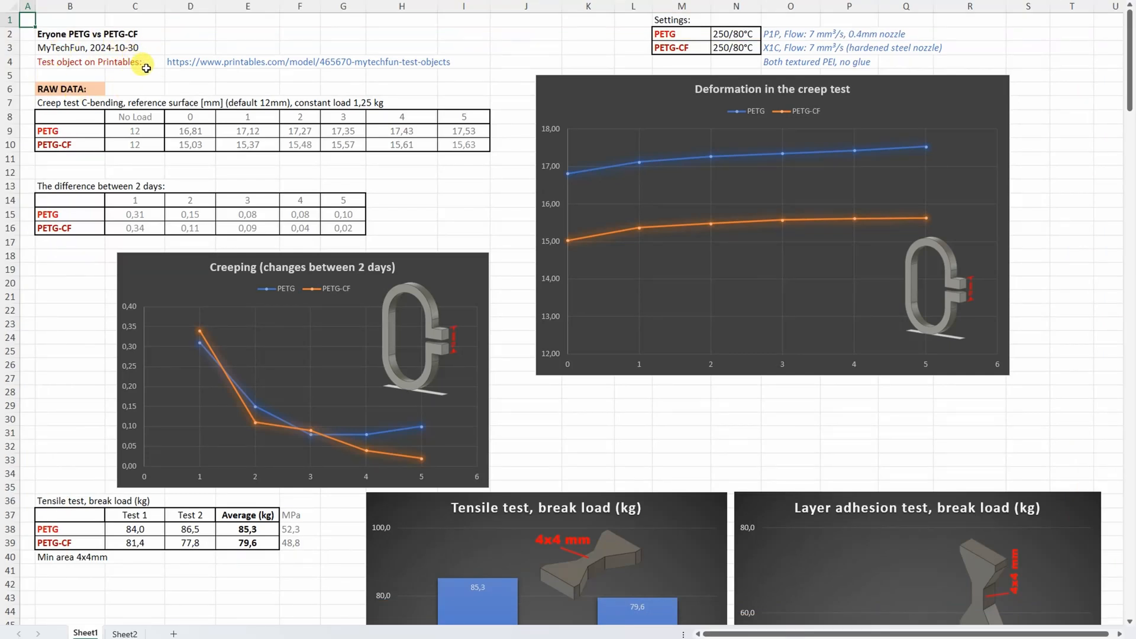
mouse_move(120, 90)
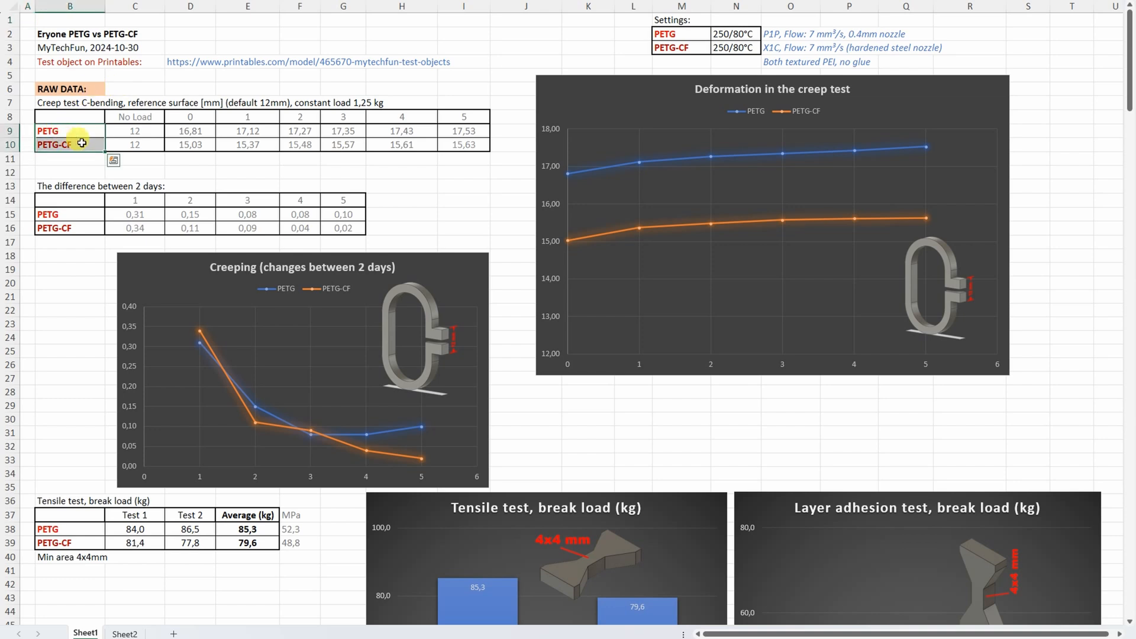
left_click(131, 74)
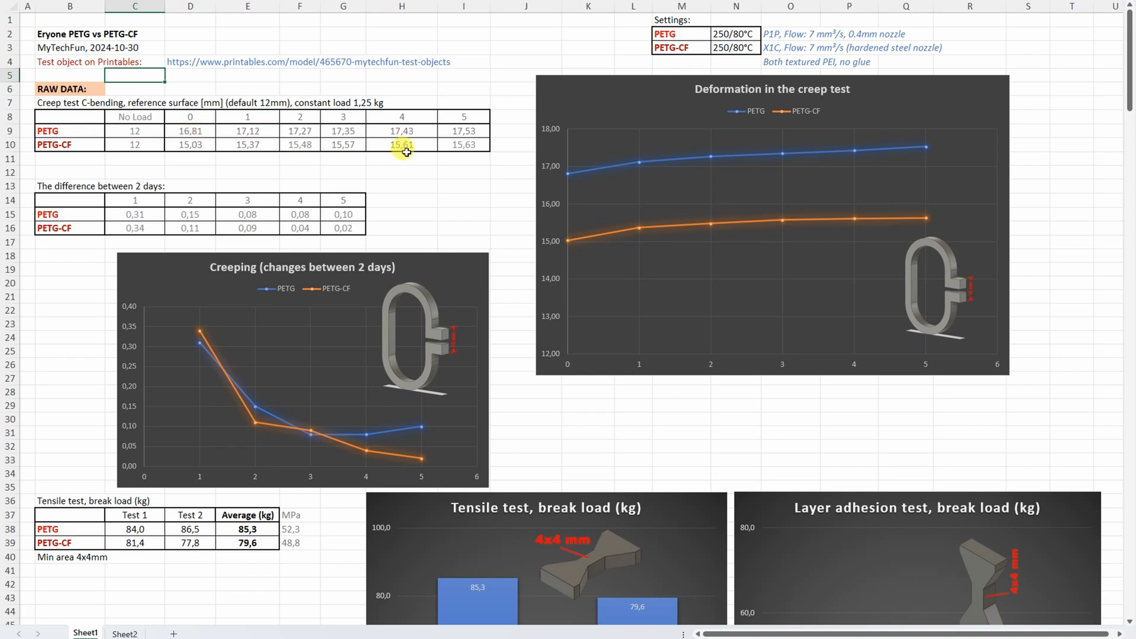
mouse_move(956, 262)
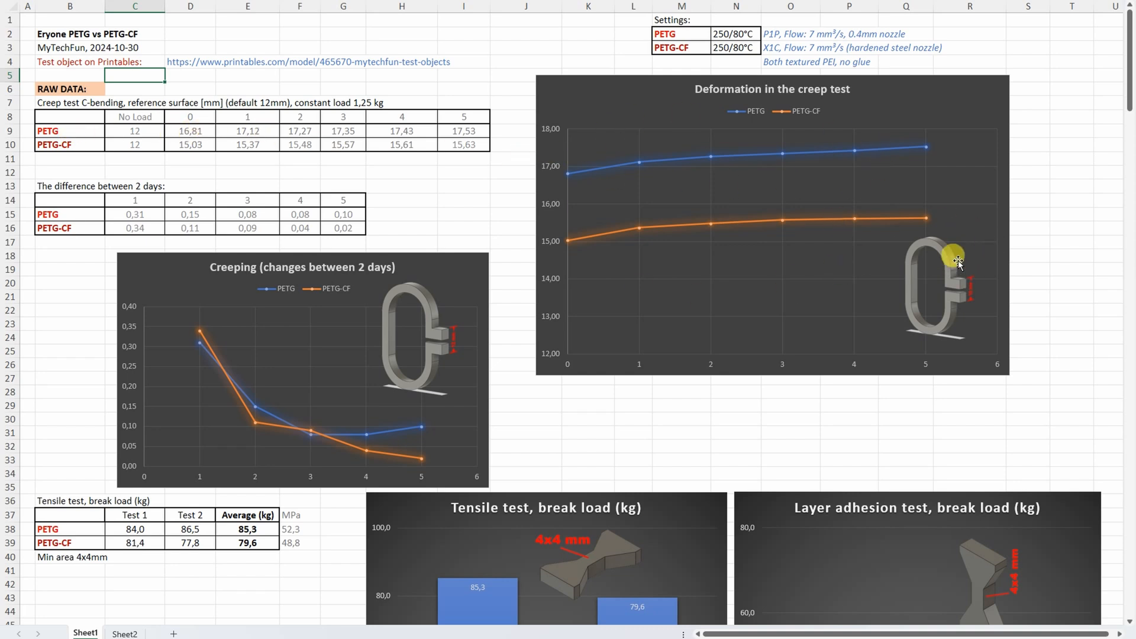
mouse_move(825, 218)
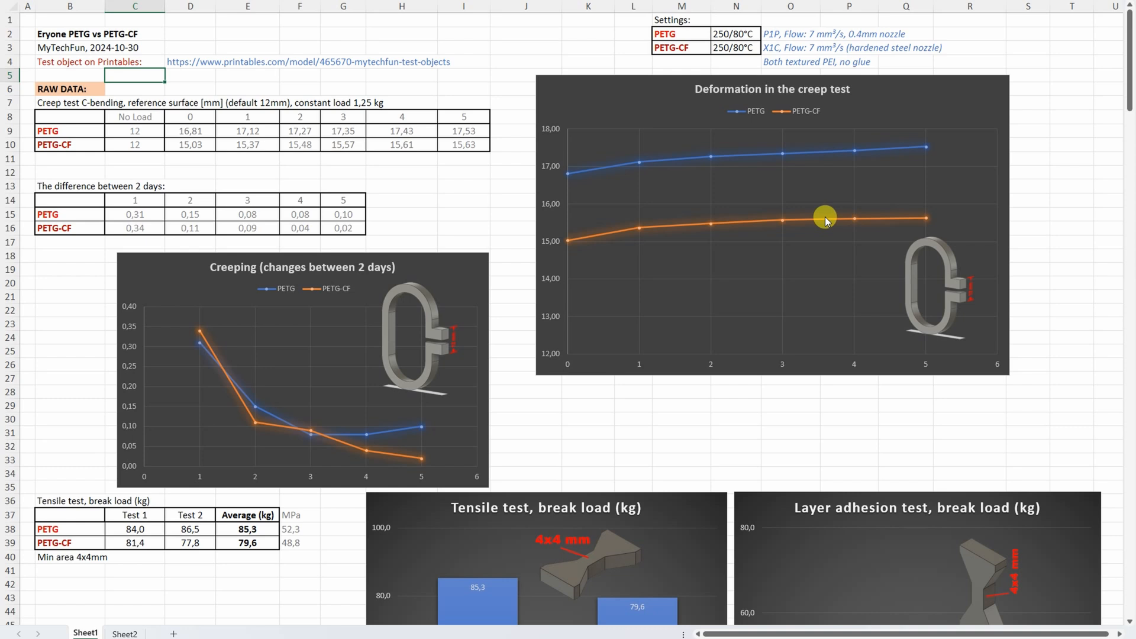
mouse_move(755, 225)
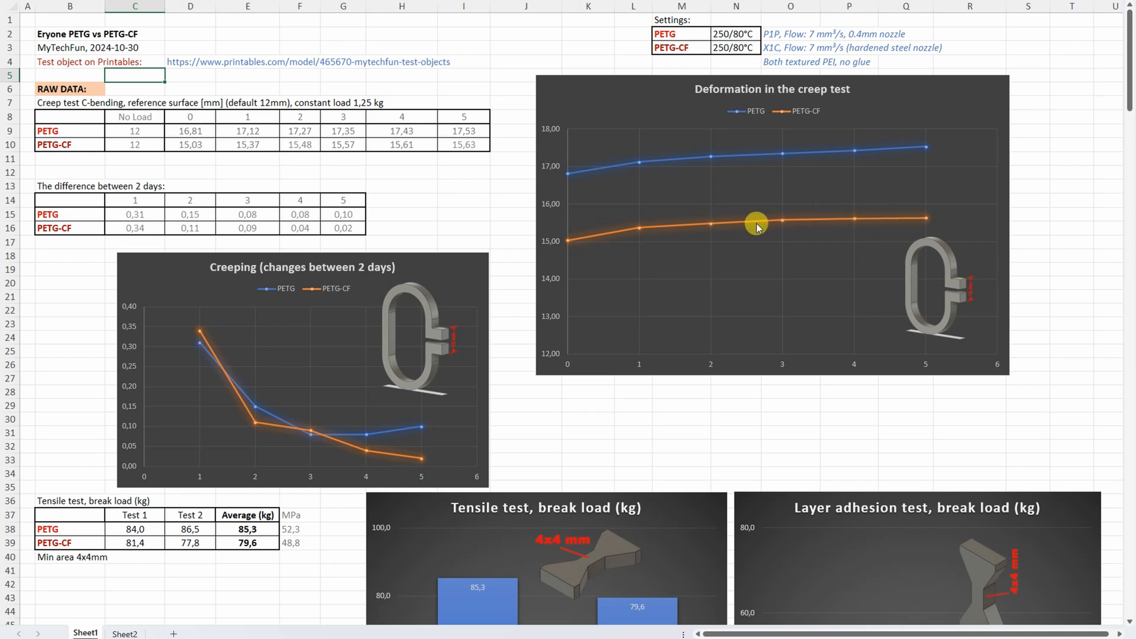
mouse_move(856, 191)
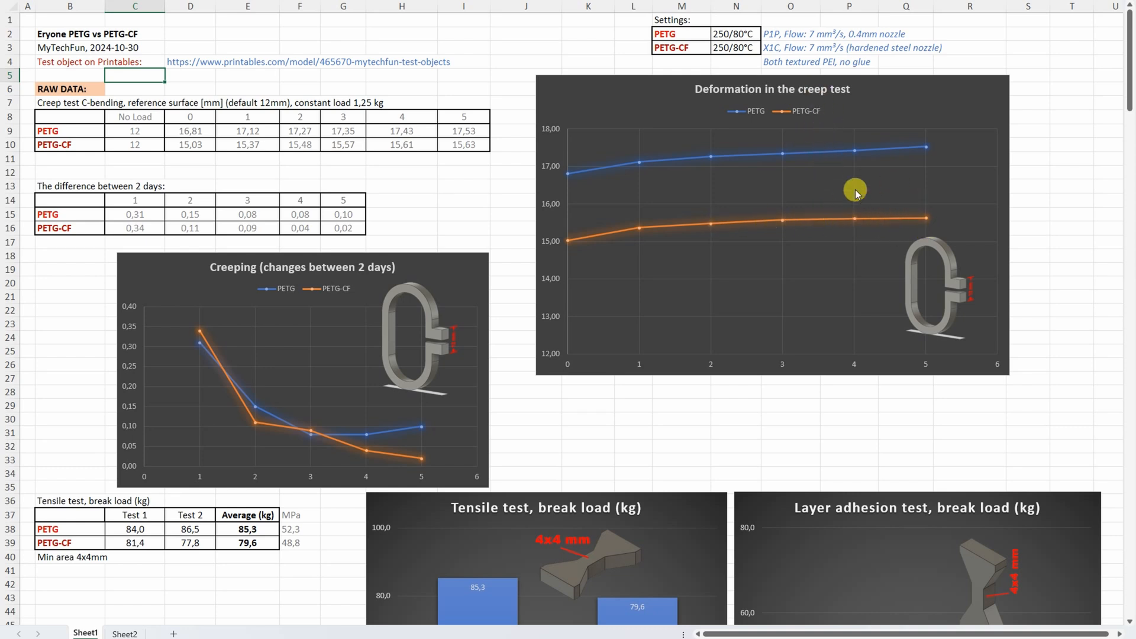
mouse_move(655, 239)
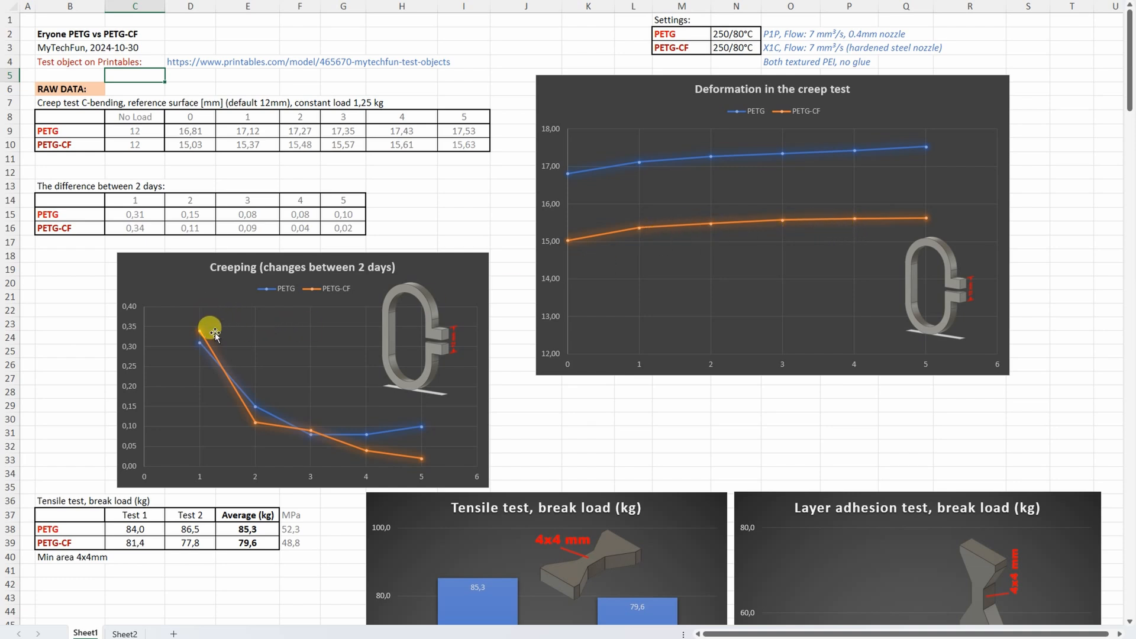
mouse_move(373, 453)
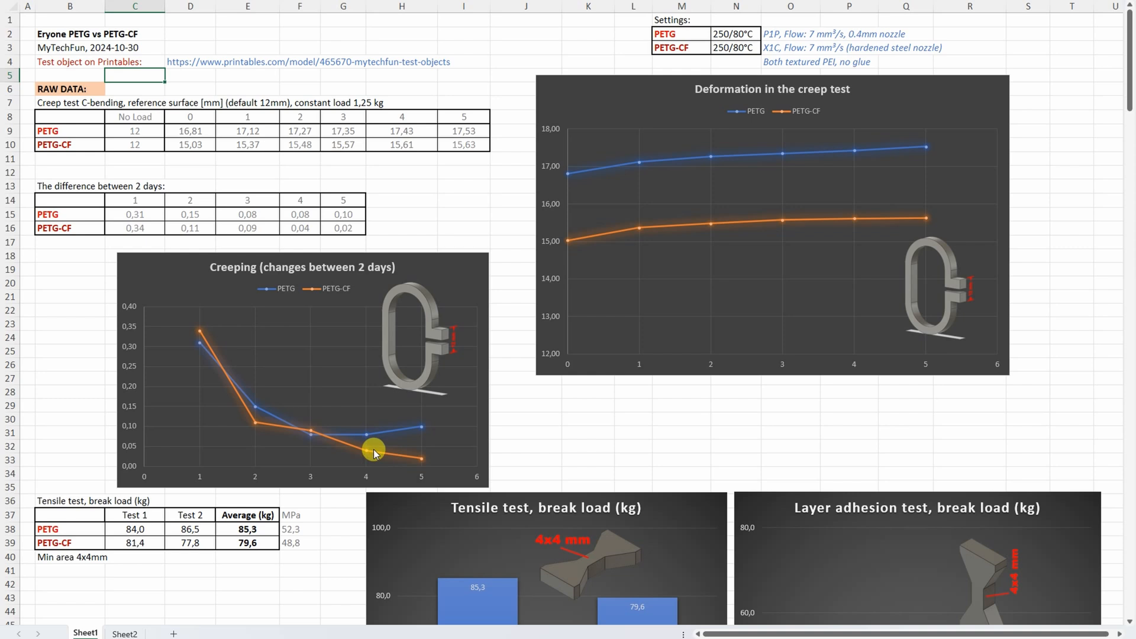
mouse_move(410, 476)
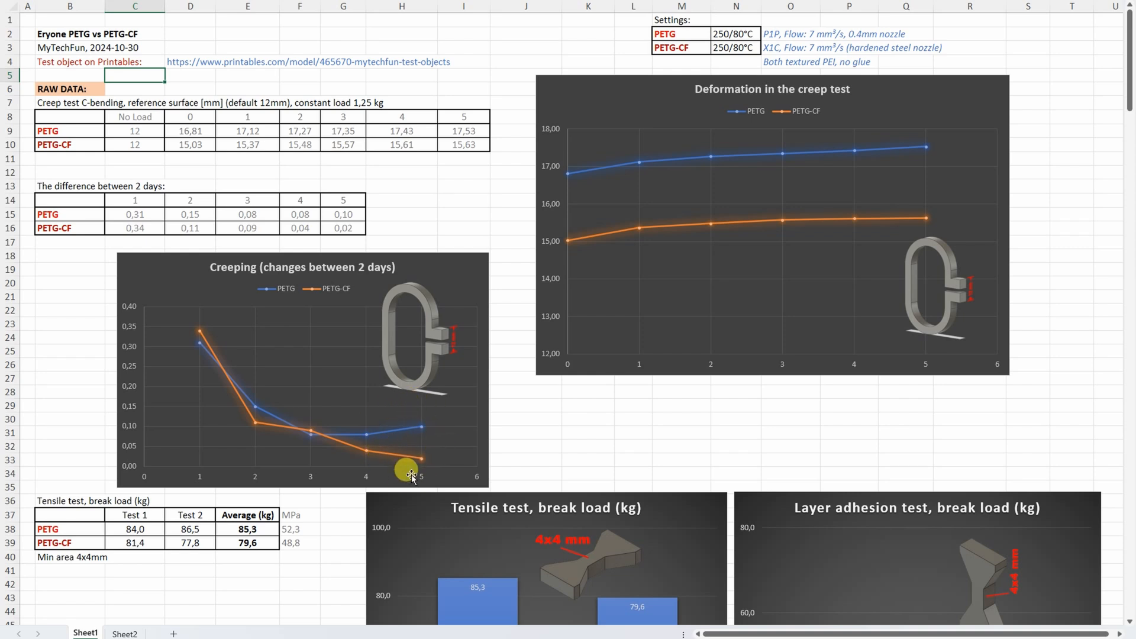
scroll("down", 3)
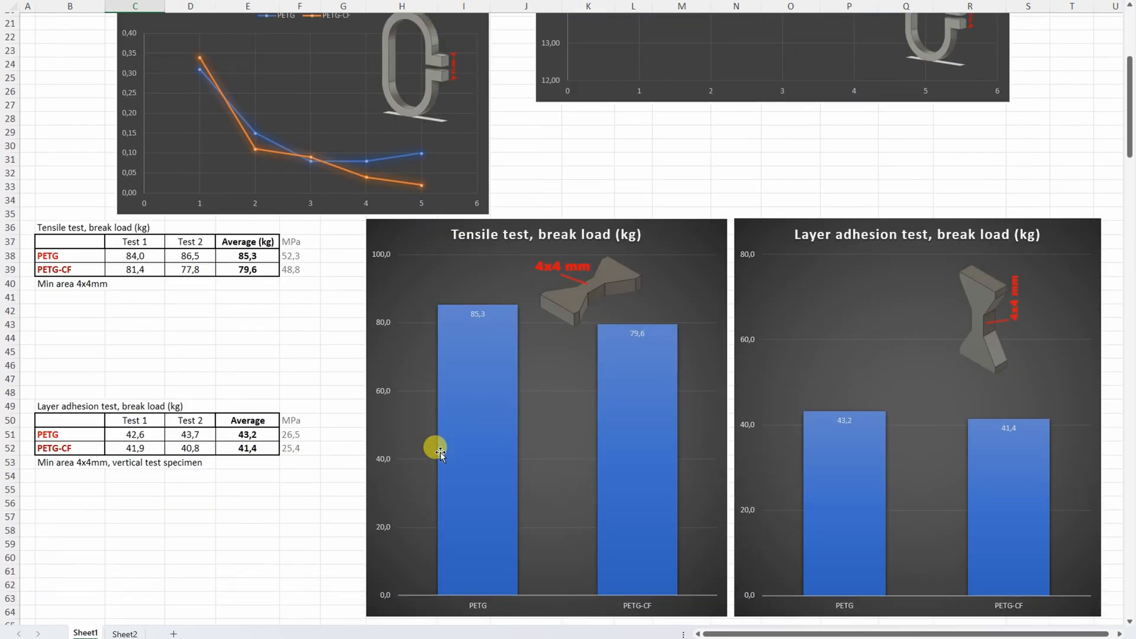
- Scroll to the horizontal and vertical shear stress tables and charts around rows 69–92
scroll("down", 3)
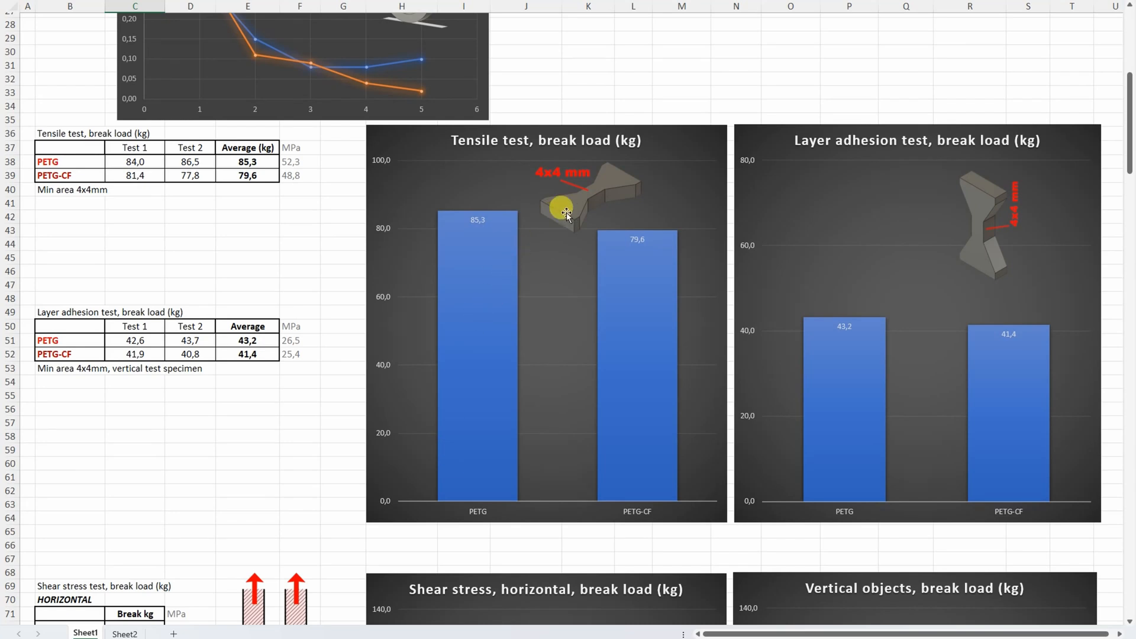
mouse_move(663, 280)
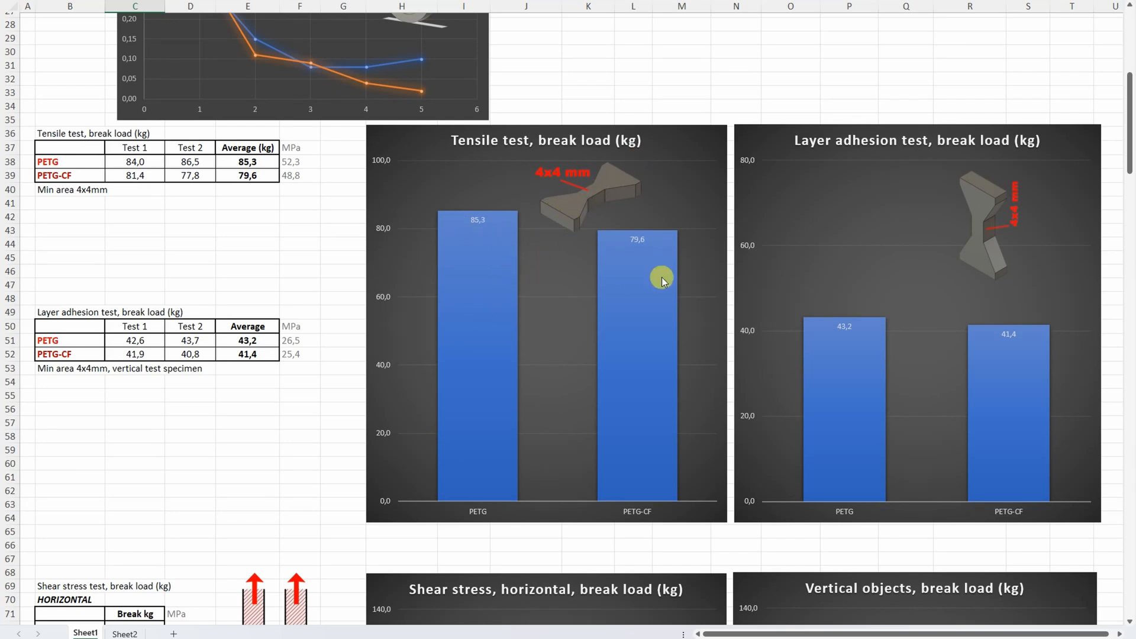
mouse_move(630, 275)
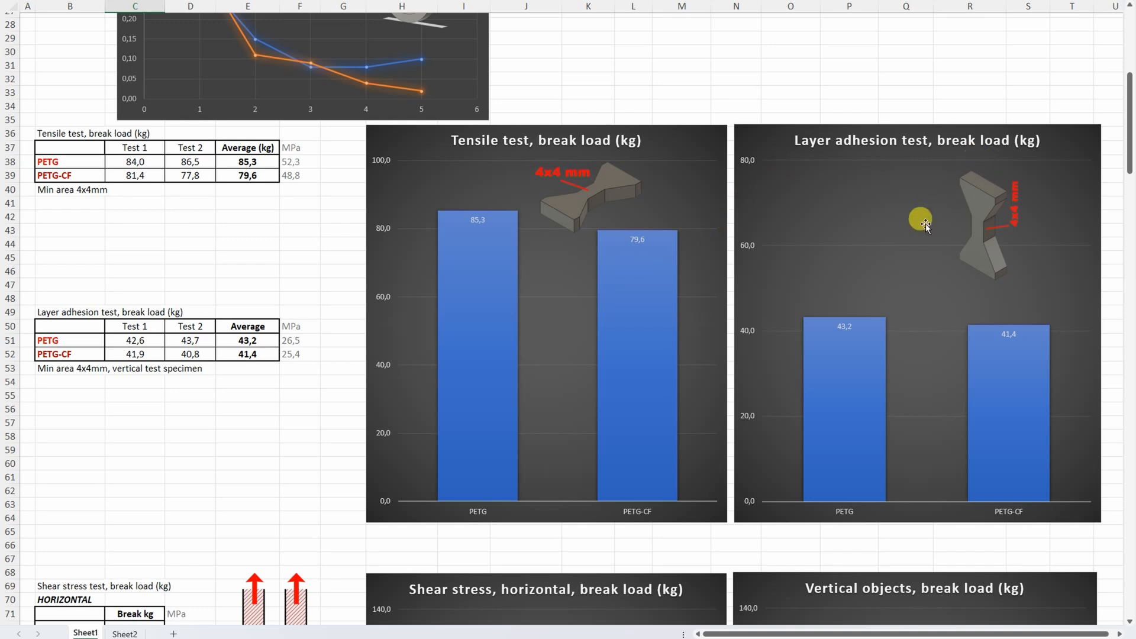
mouse_move(854, 308)
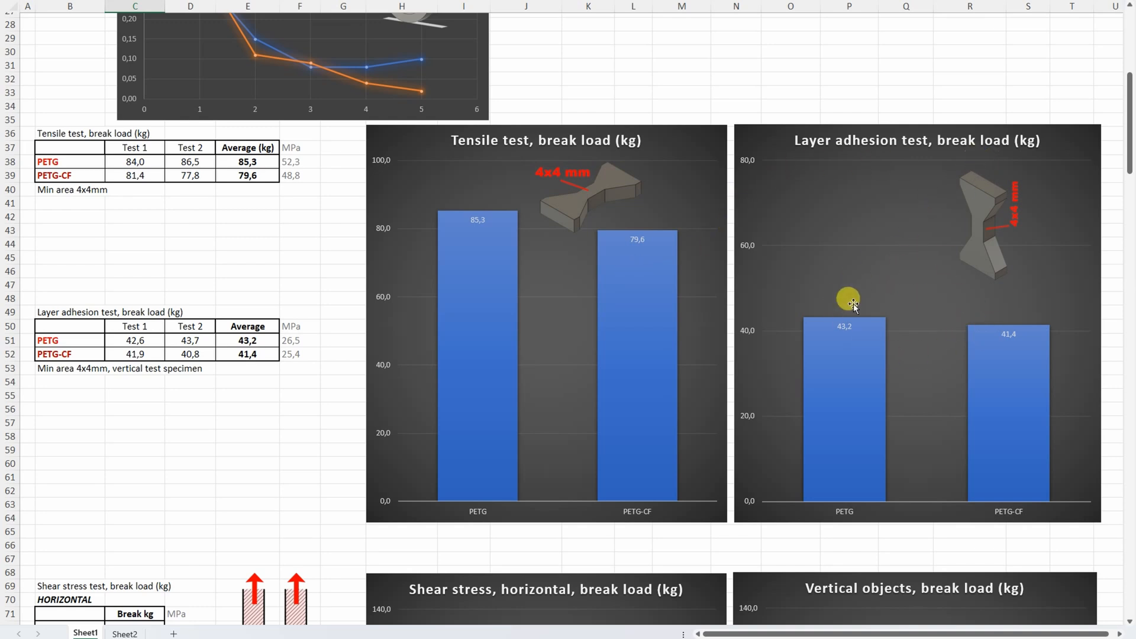
mouse_move(887, 328)
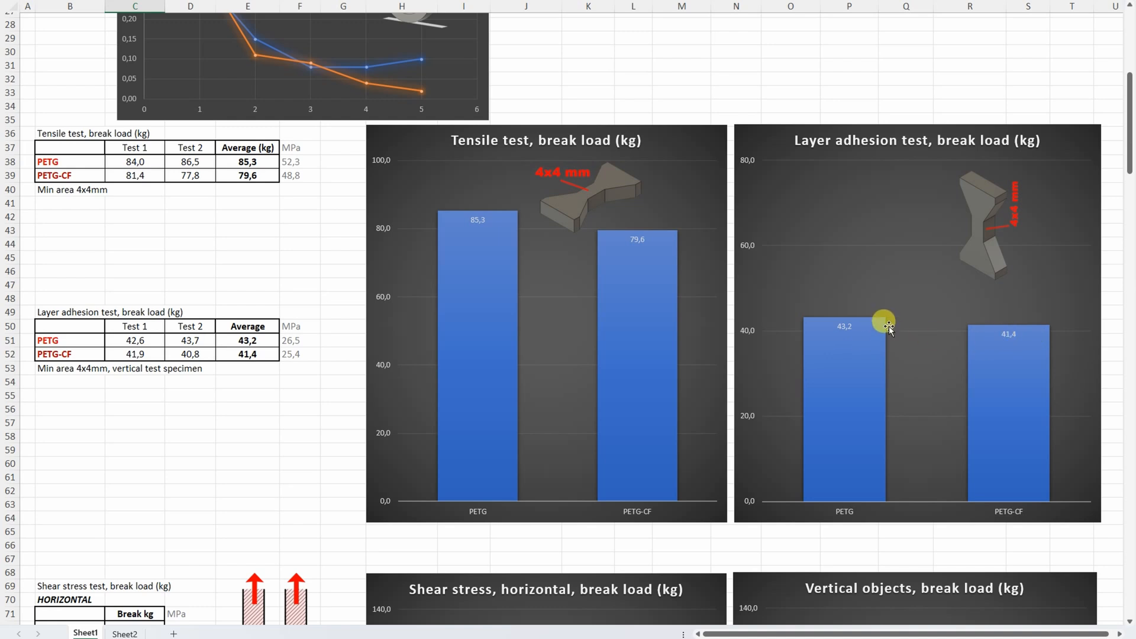
scroll("down", 3)
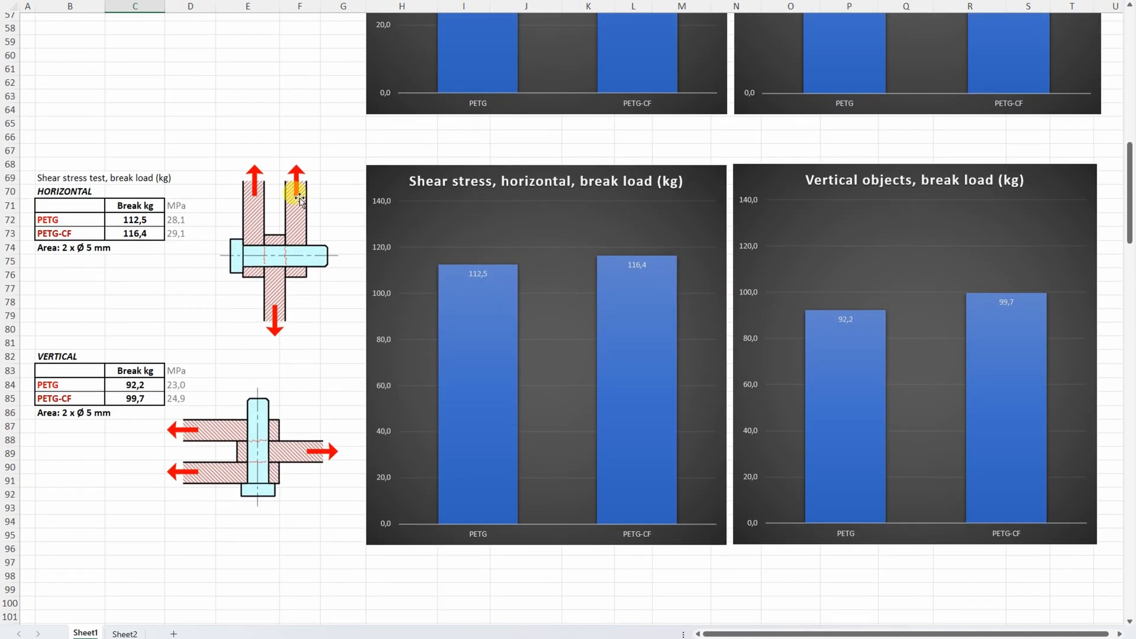
mouse_move(534, 279)
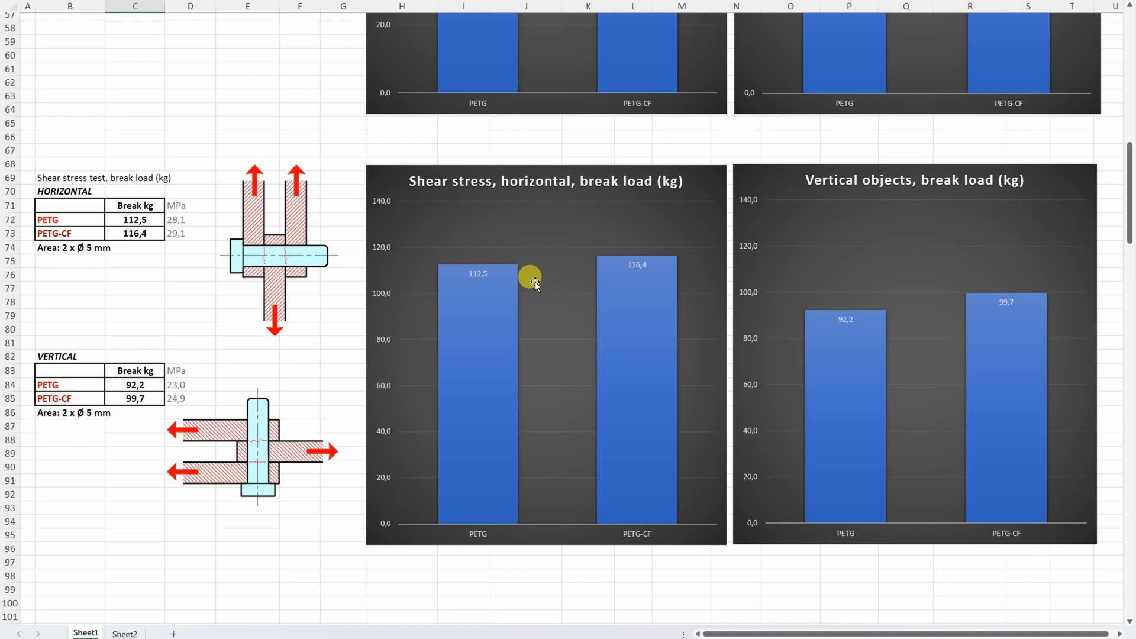
mouse_move(581, 541)
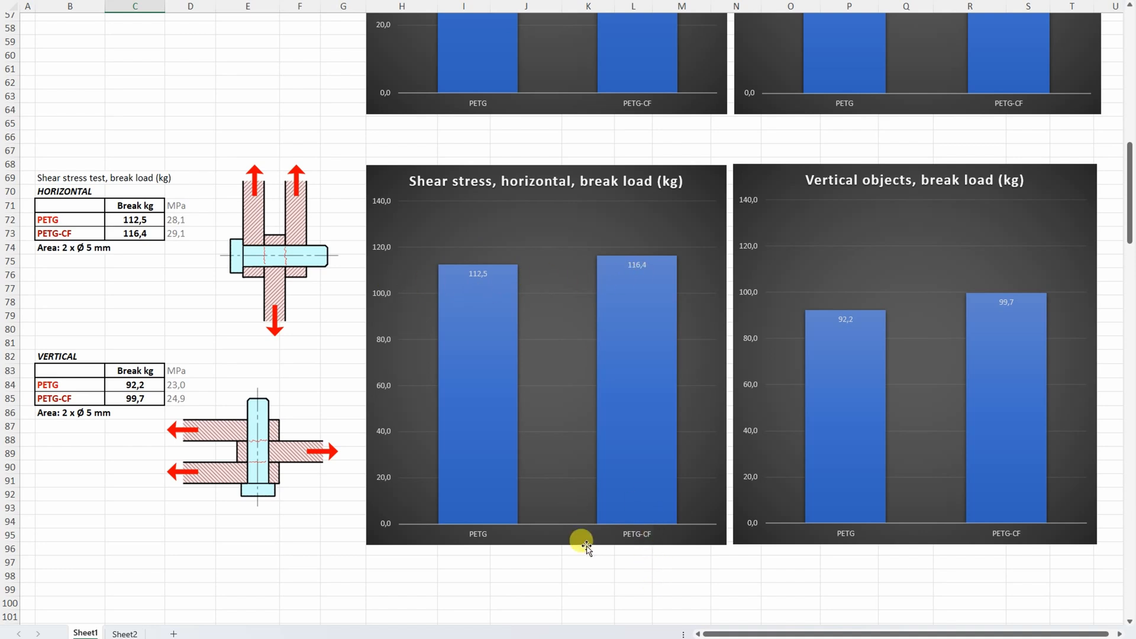
mouse_move(914, 315)
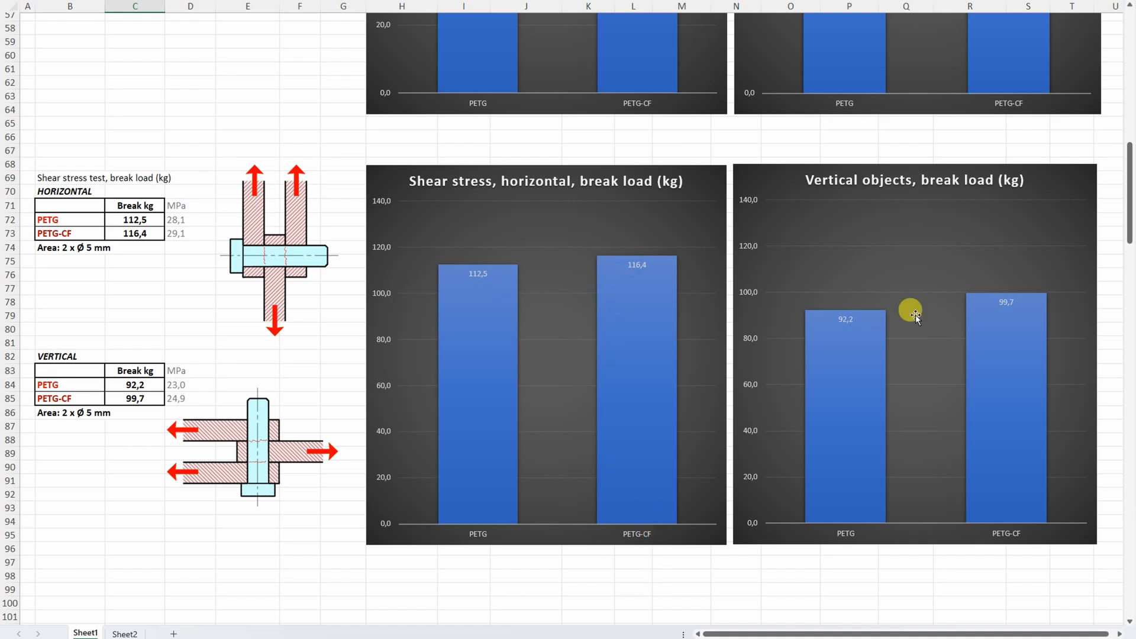
mouse_move(862, 234)
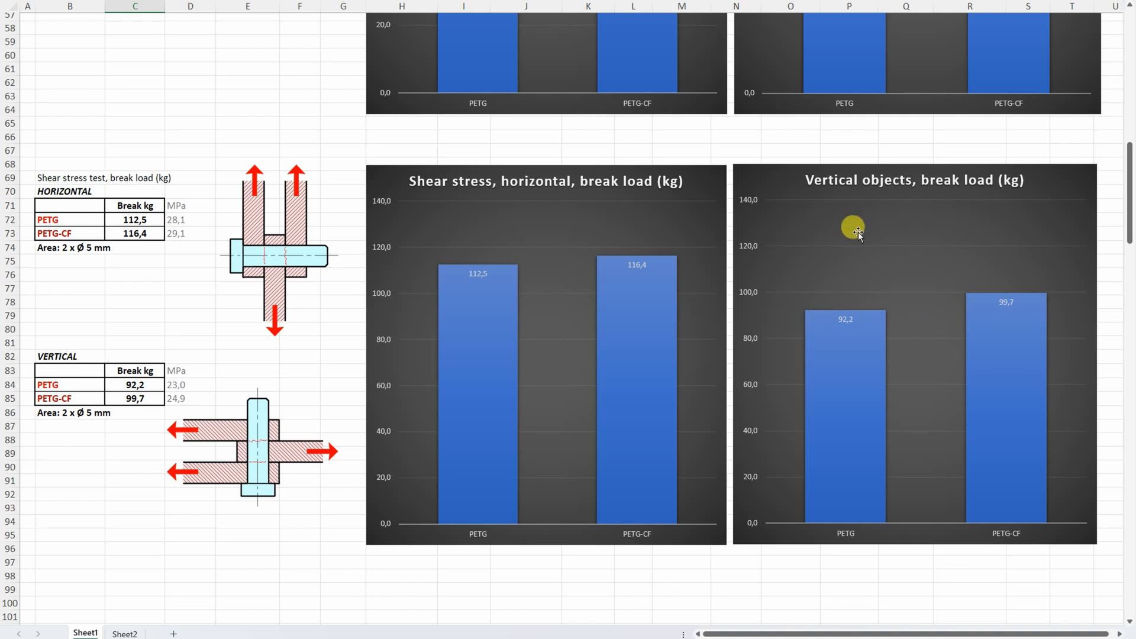
mouse_move(949, 325)
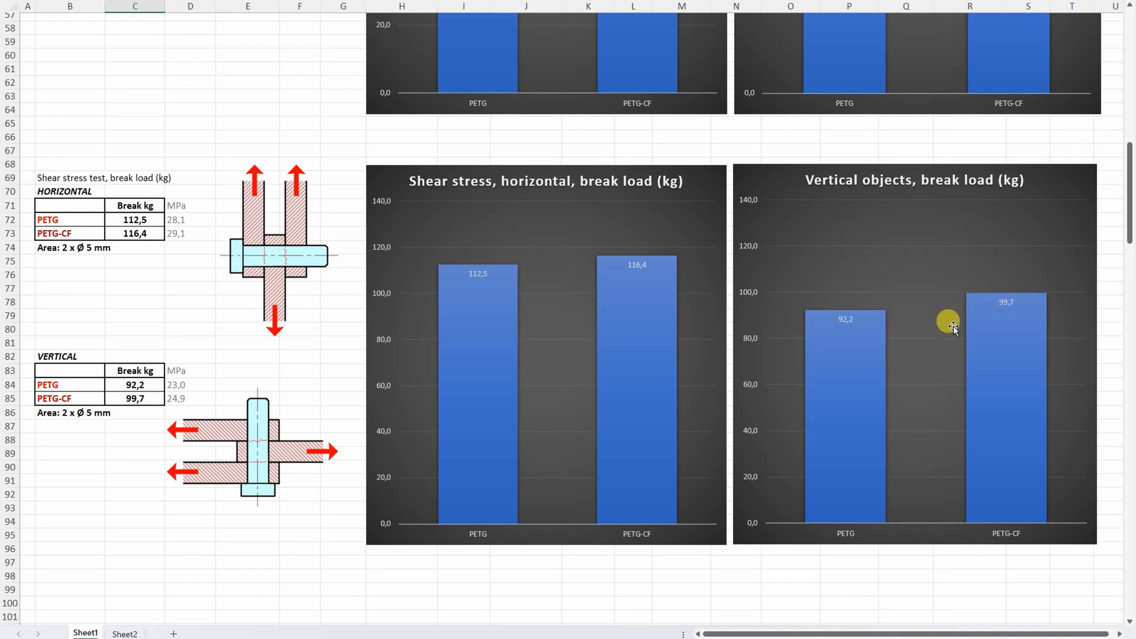
scroll("down", 3)
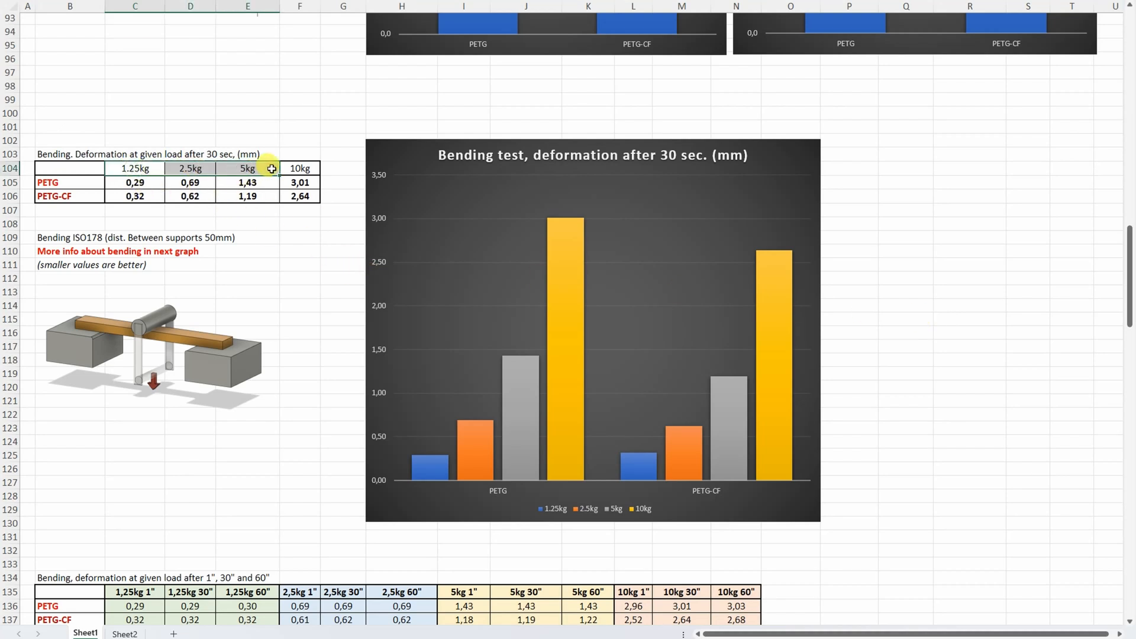
- Select the PETG 10 kg value in the bending table and continue scrolling down
left_click(300, 182)
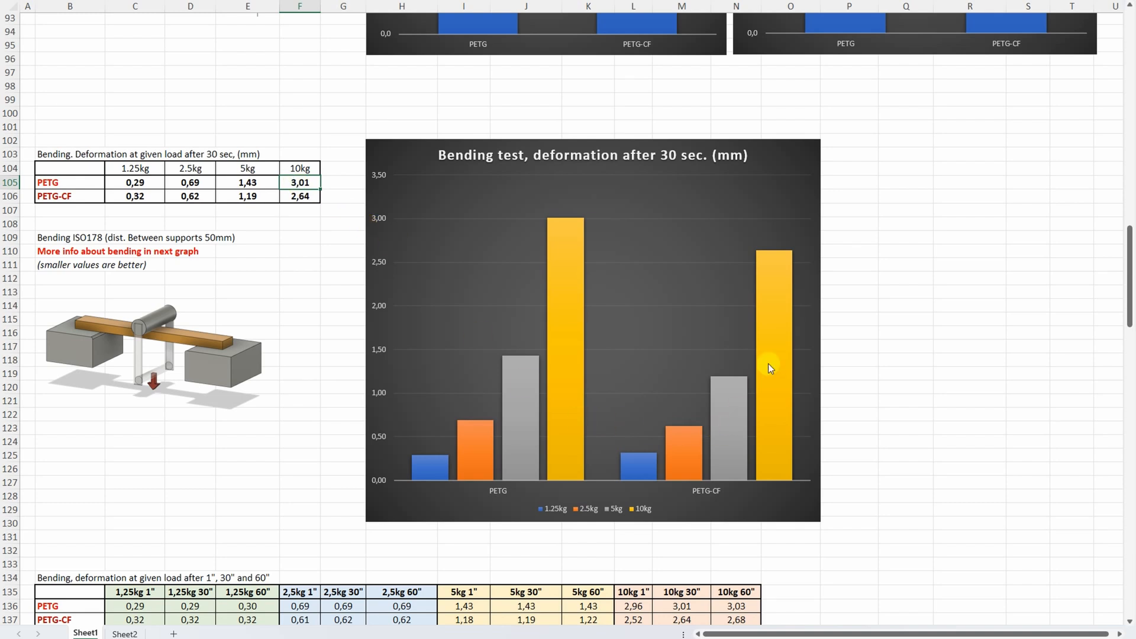
scroll("down", 3)
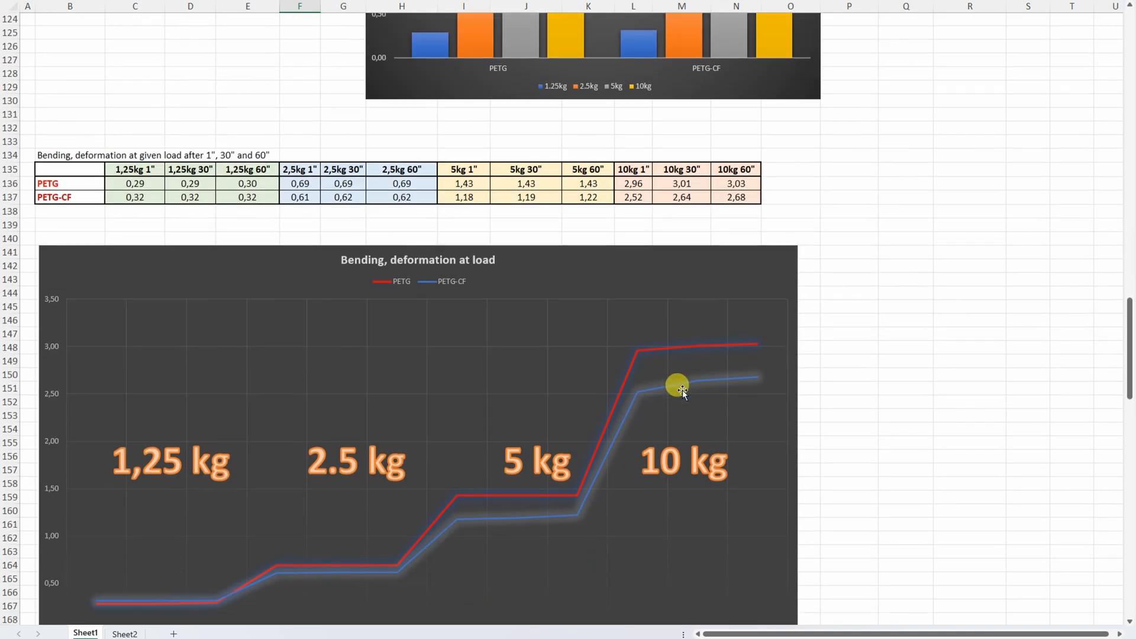
- Scroll to show the bending deformation-at-load chart and its 1", 30", 60" table
scroll("down", 3)
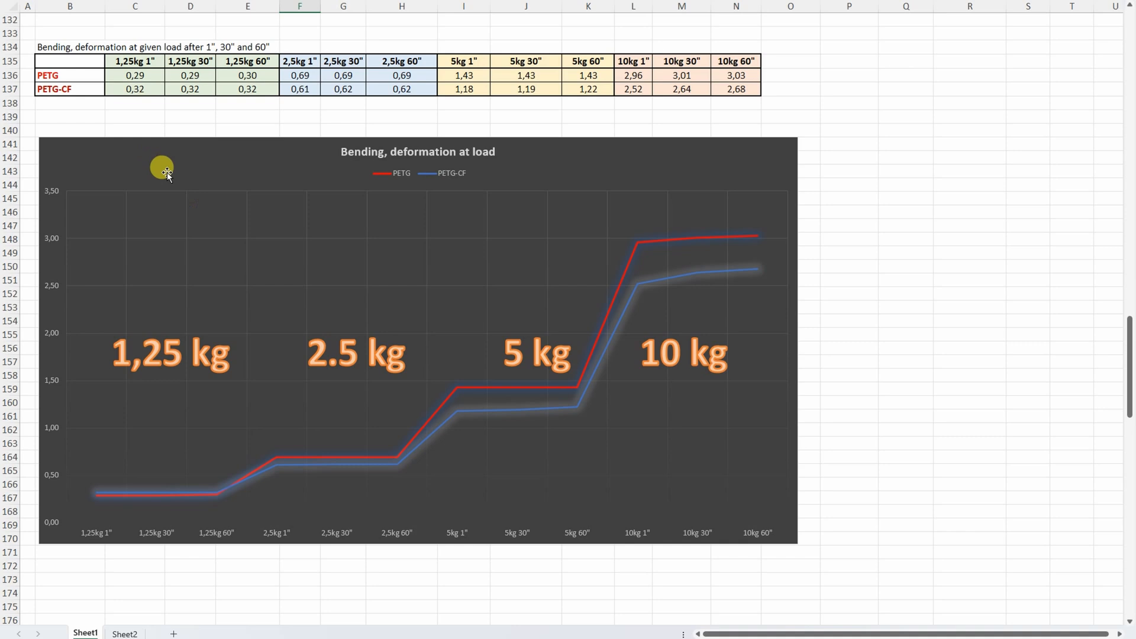
mouse_move(503, 369)
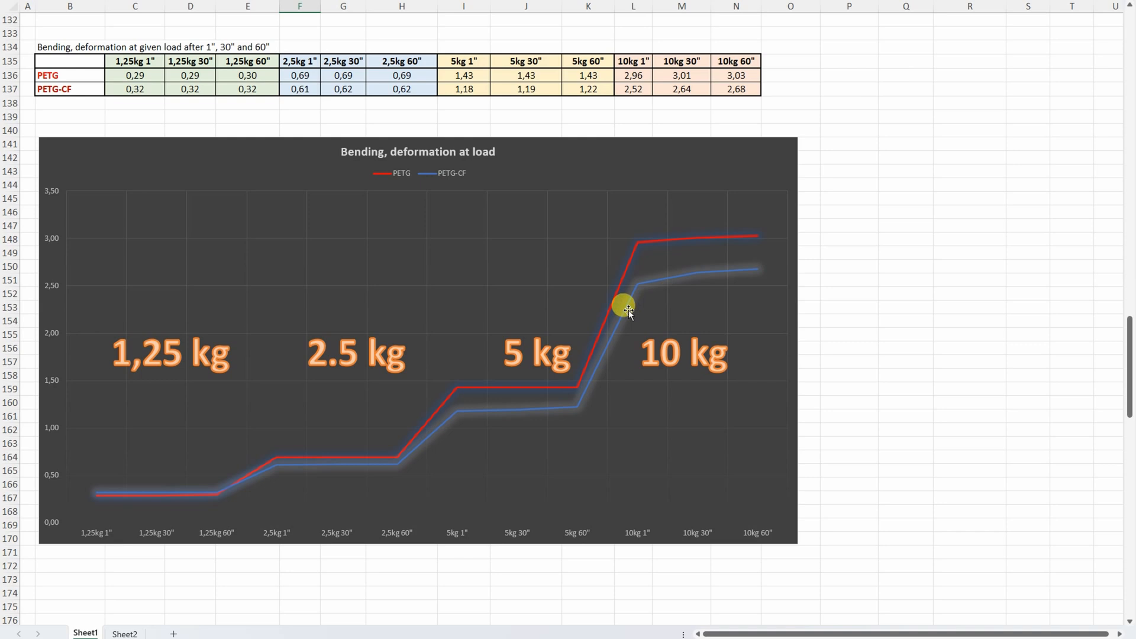
mouse_move(735, 294)
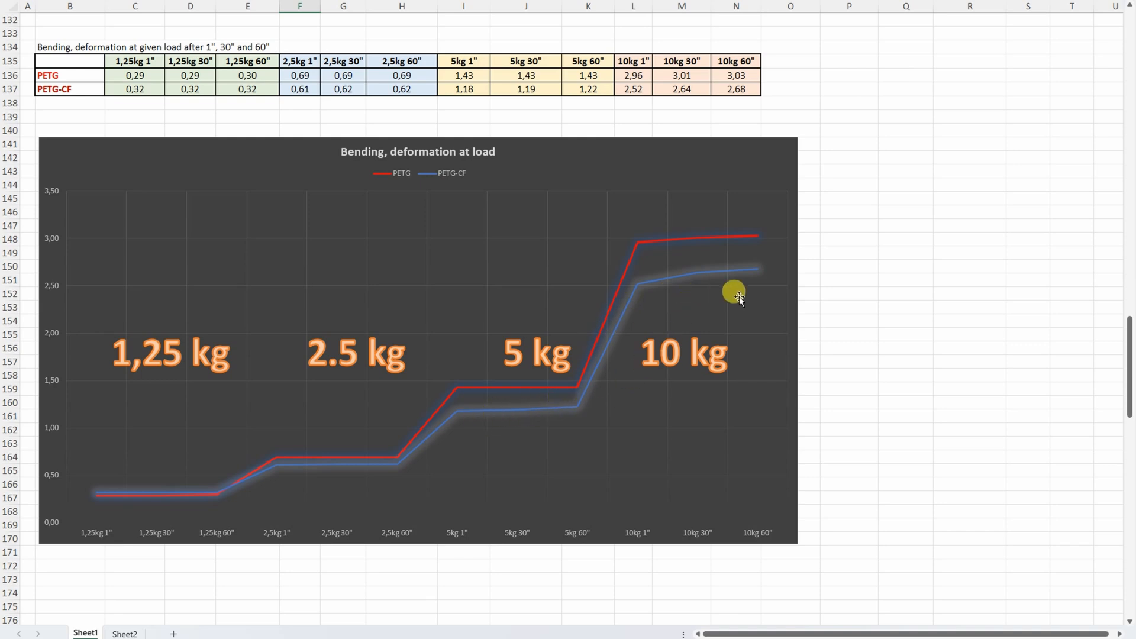
mouse_move(698, 249)
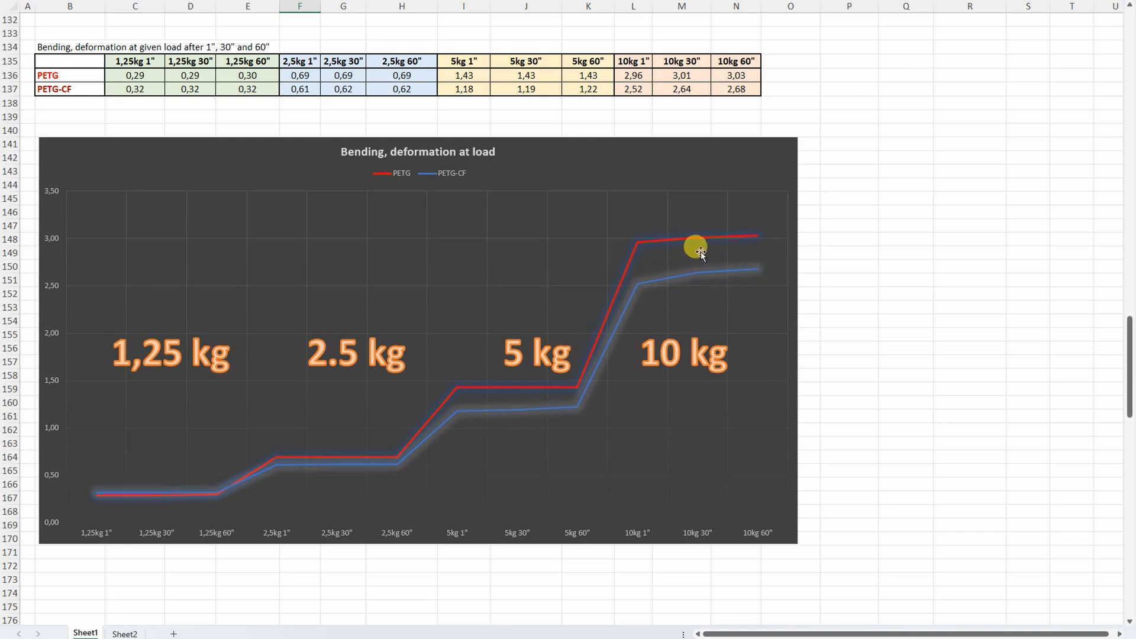
mouse_move(696, 319)
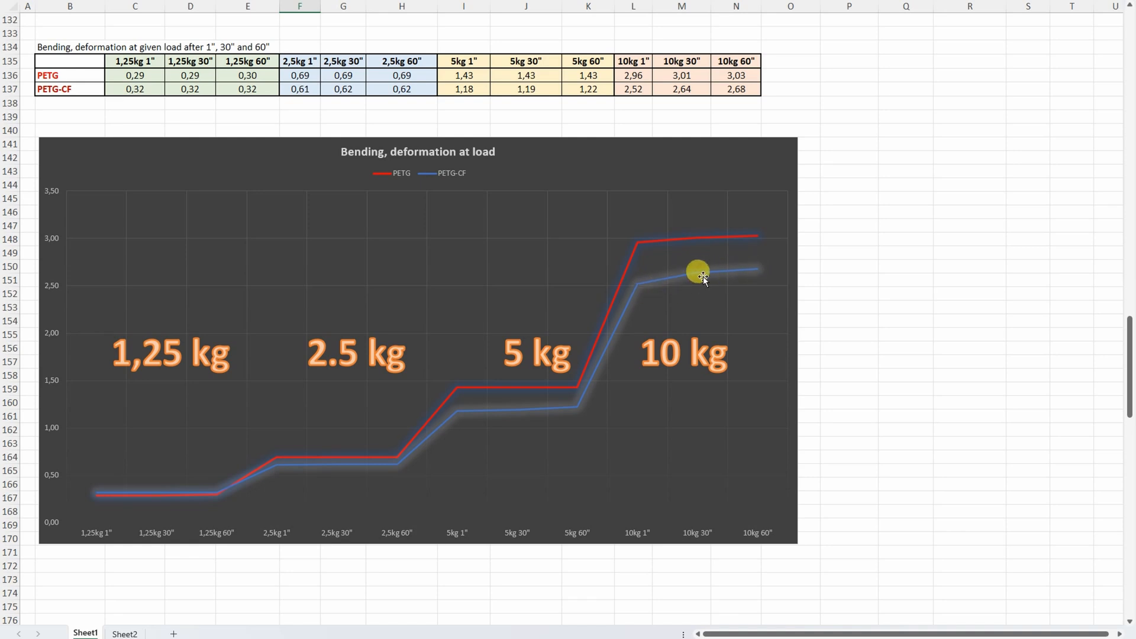
mouse_move(700, 295)
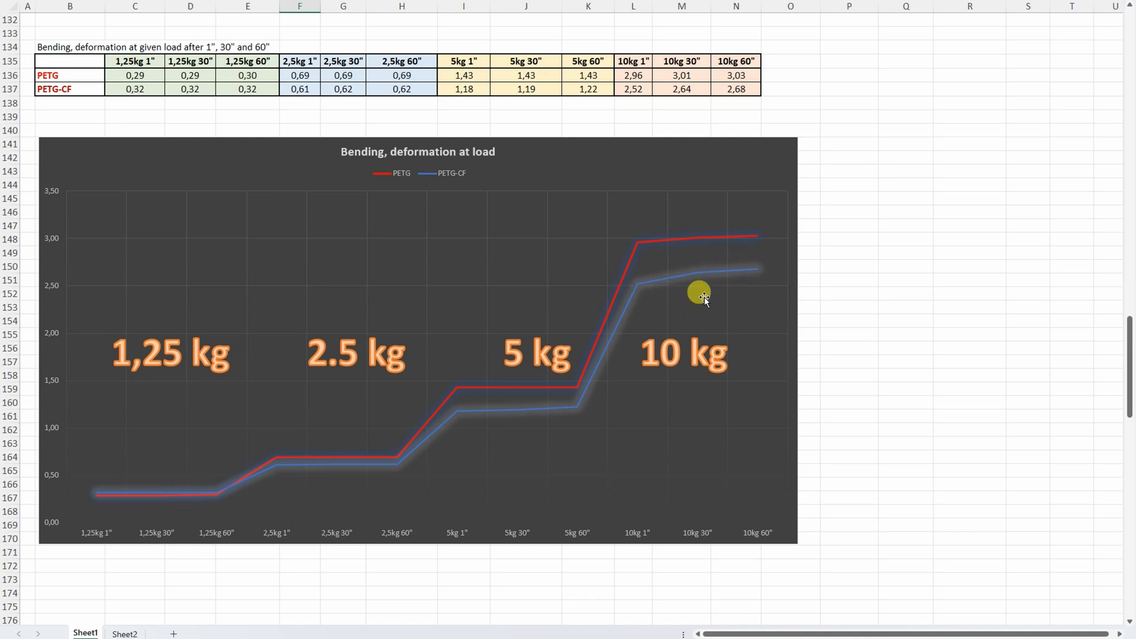
scroll("down", 3)
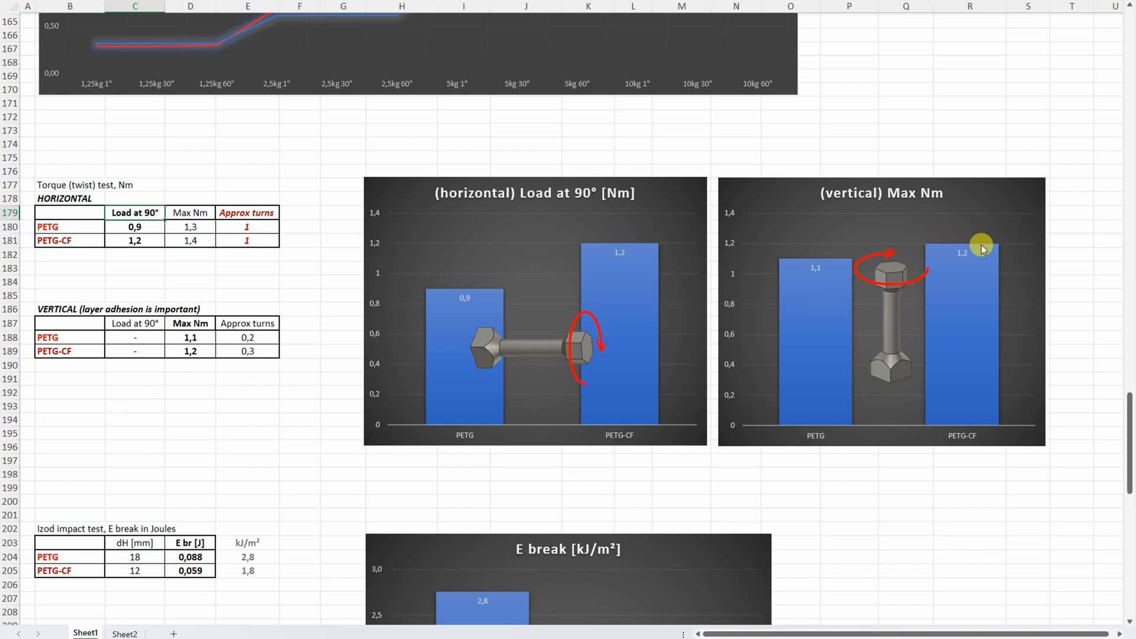
mouse_move(891, 298)
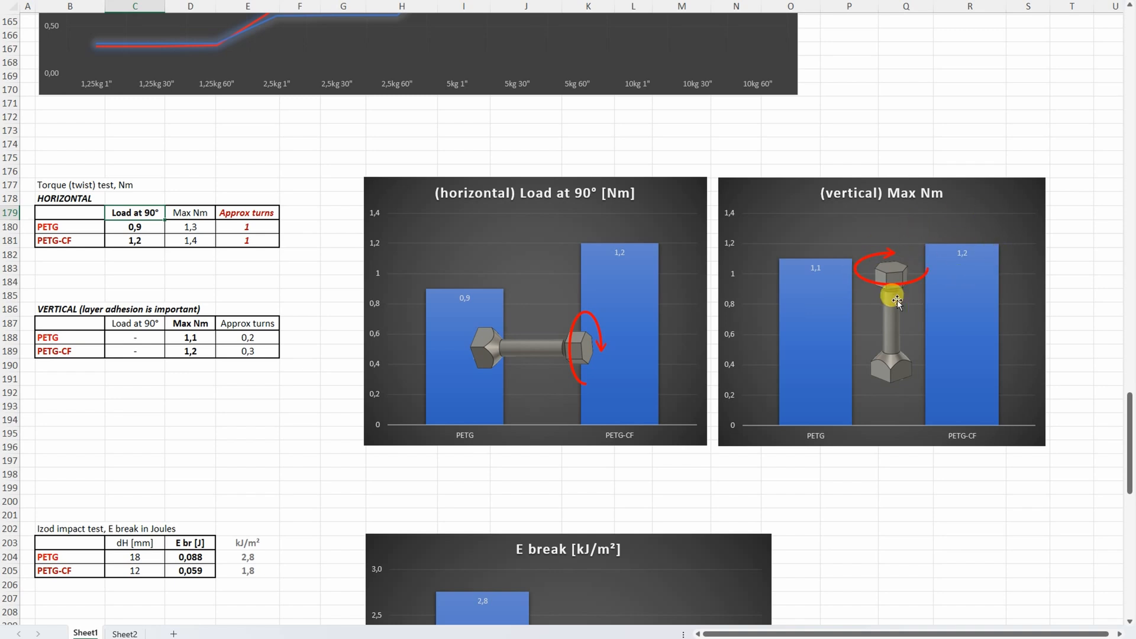
- Scroll to the torque test tables and charts around rows 177–189
scroll("down", 3)
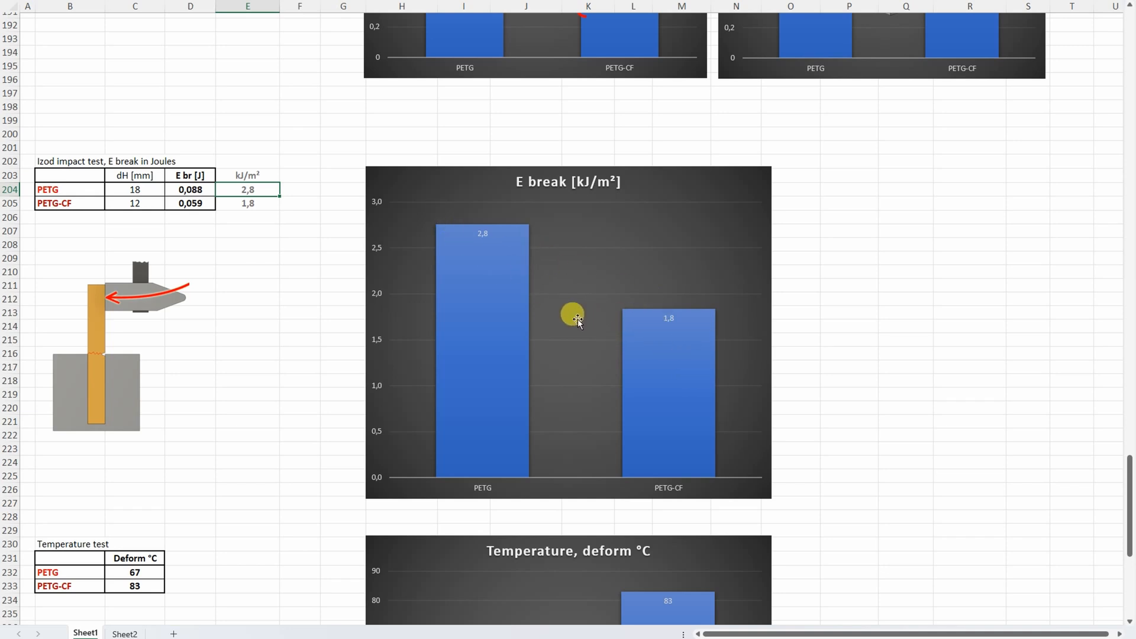
- Scroll past the Izod impact results to the temperature deformation table and chart
scroll("down", 3)
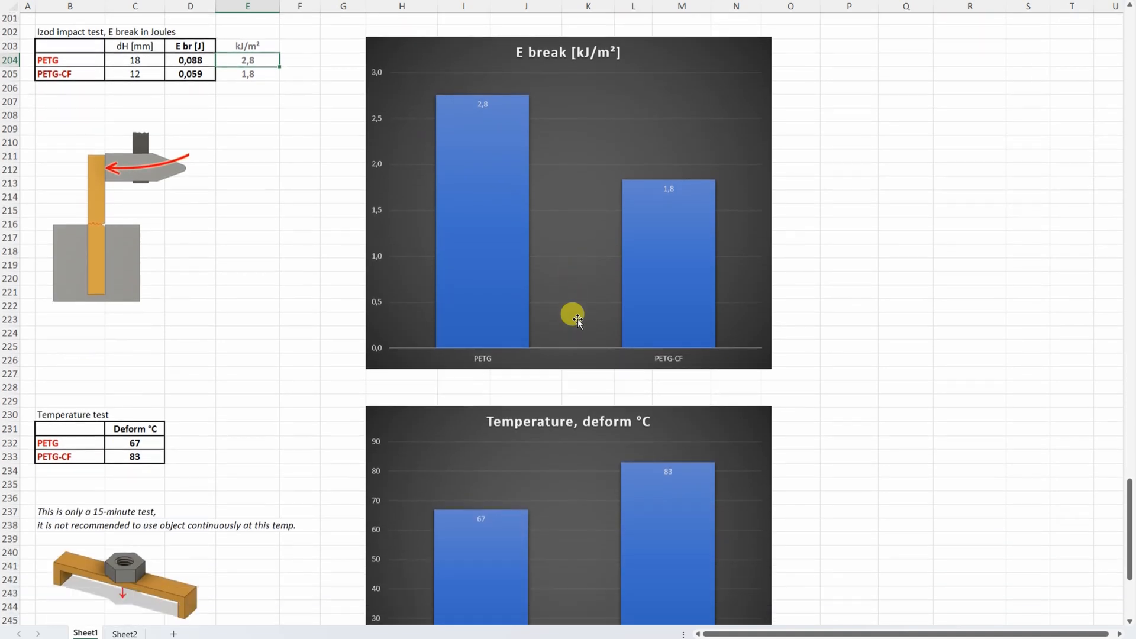
scroll("down", 3)
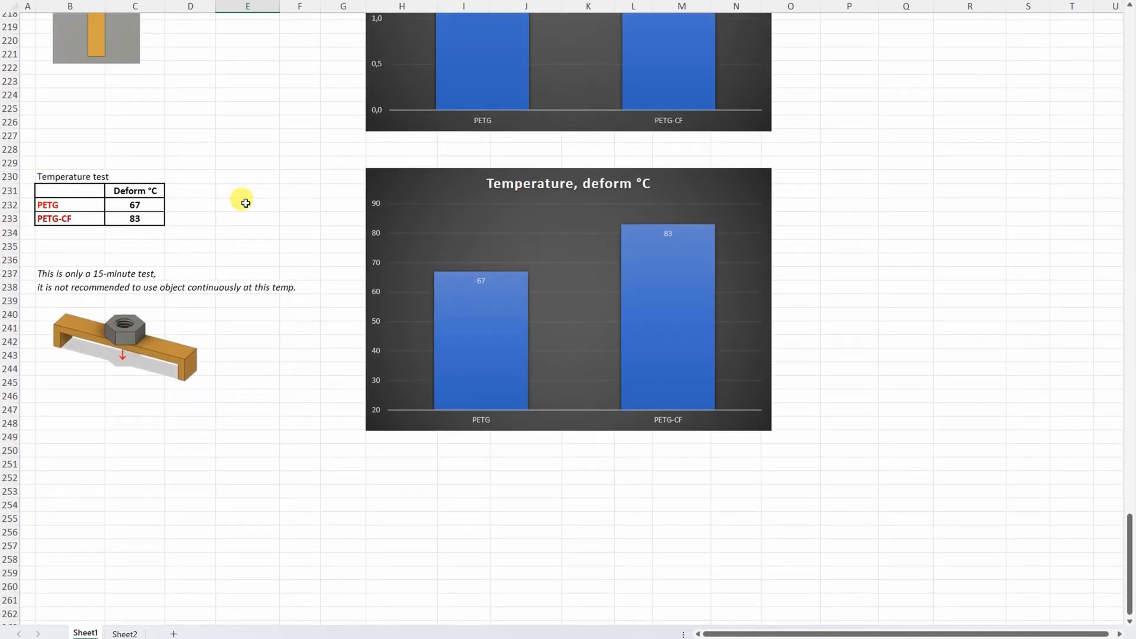
mouse_move(90, 220)
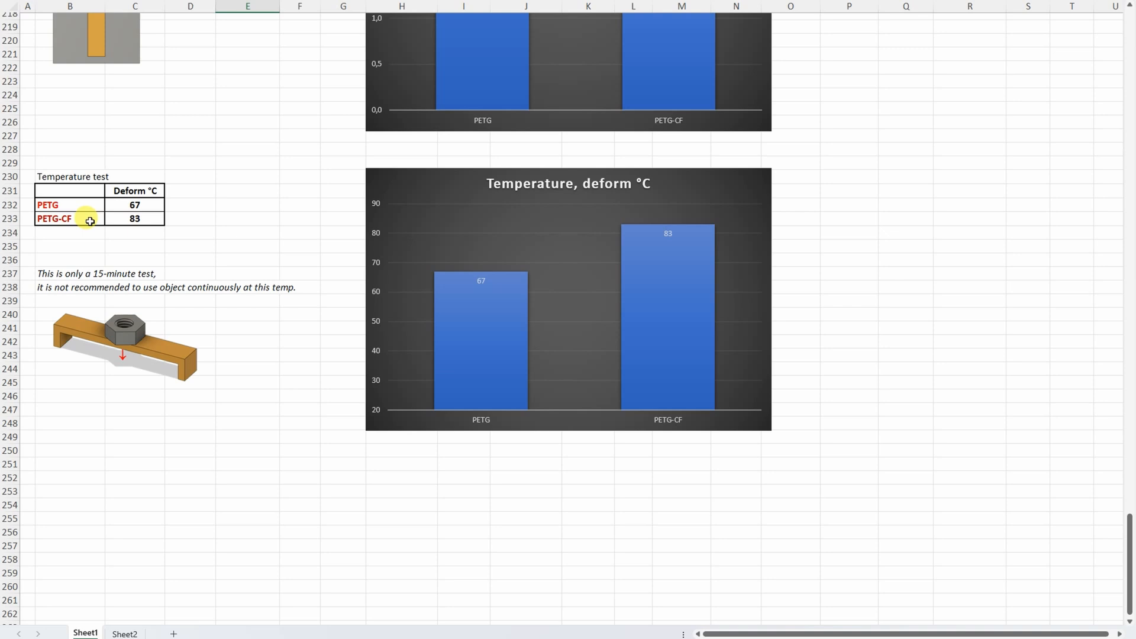
mouse_move(630, 238)
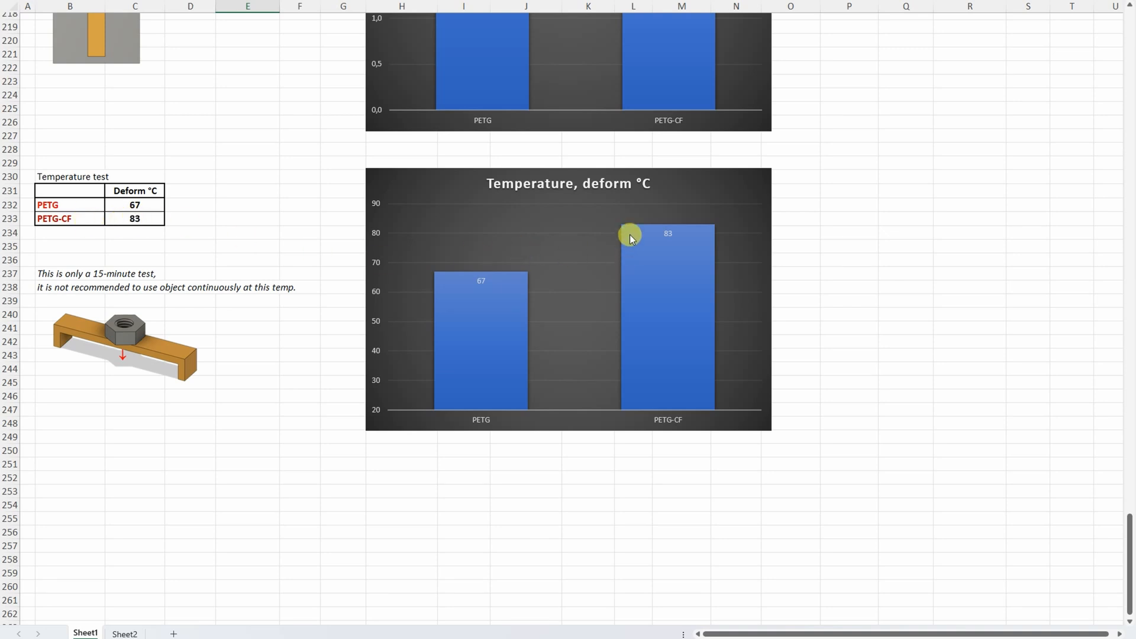
mouse_move(480, 283)
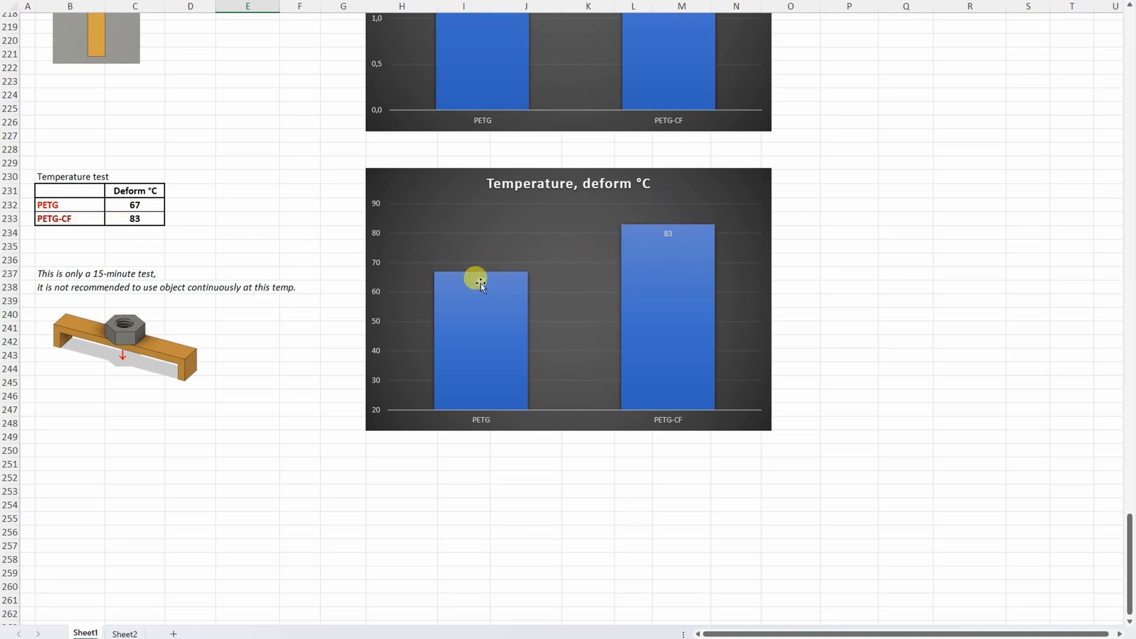
mouse_move(506, 297)
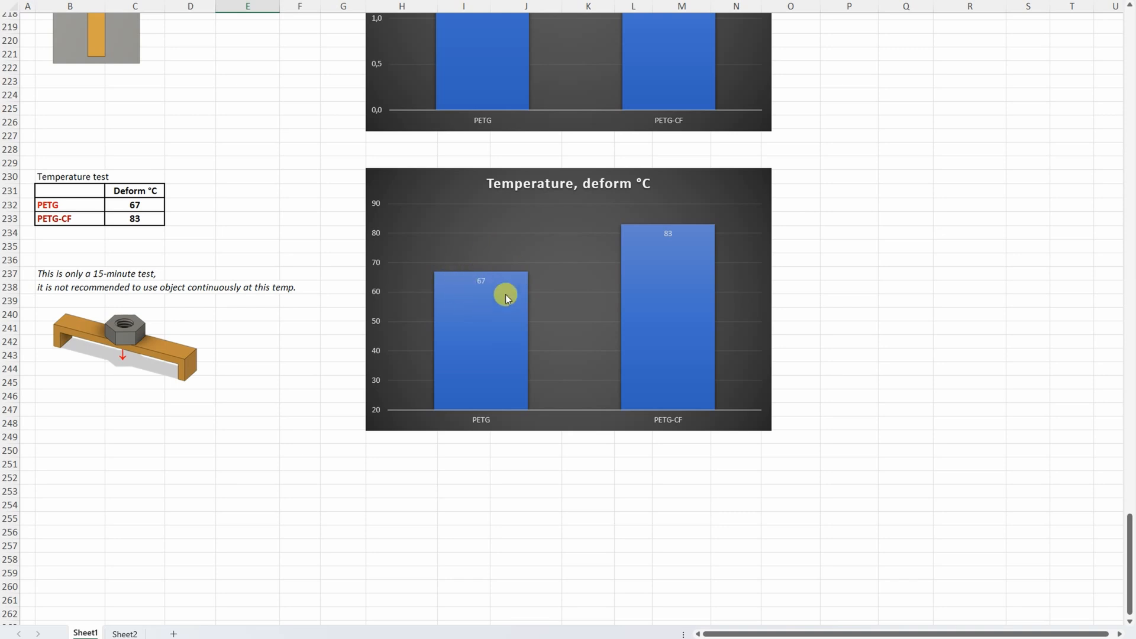